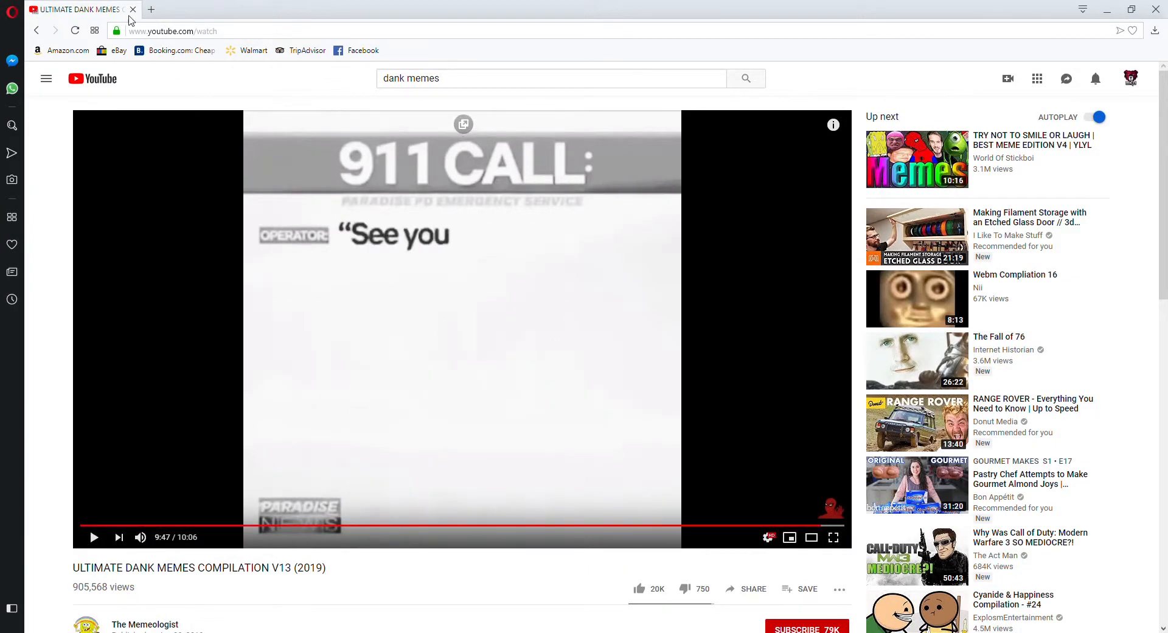
# Step: Search Google for 'fortnite season 9' in a new tab and scroll through the results
pyautogui.click(156, 9)
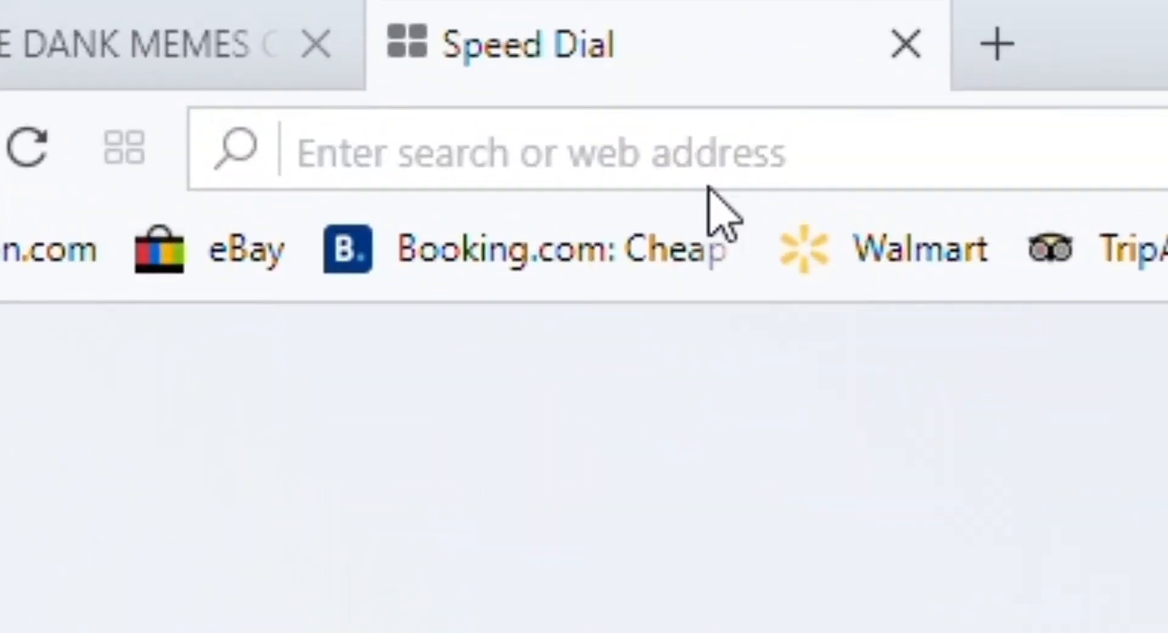
pyautogui.write('fortnite')
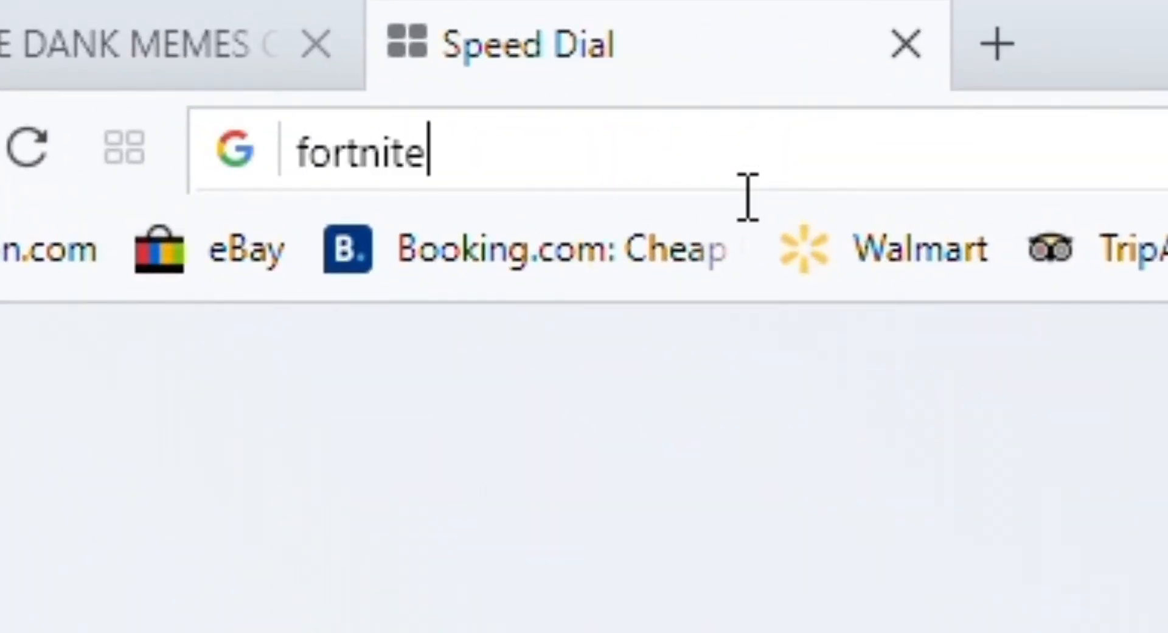
pyautogui.write('season 9')
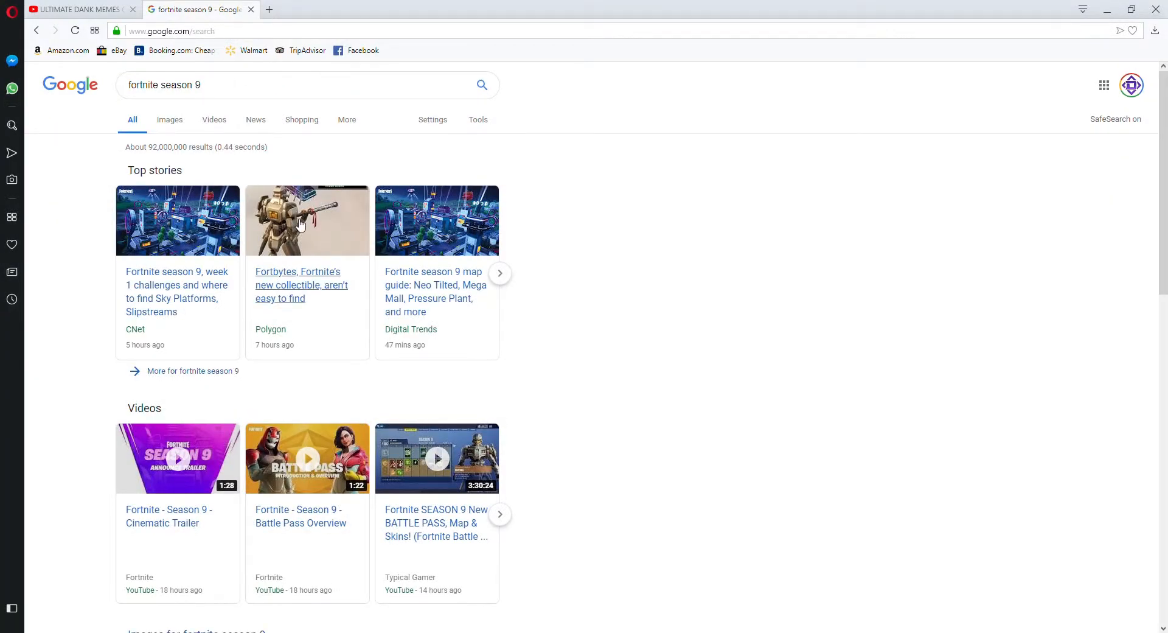
pyautogui.scroll(-3)
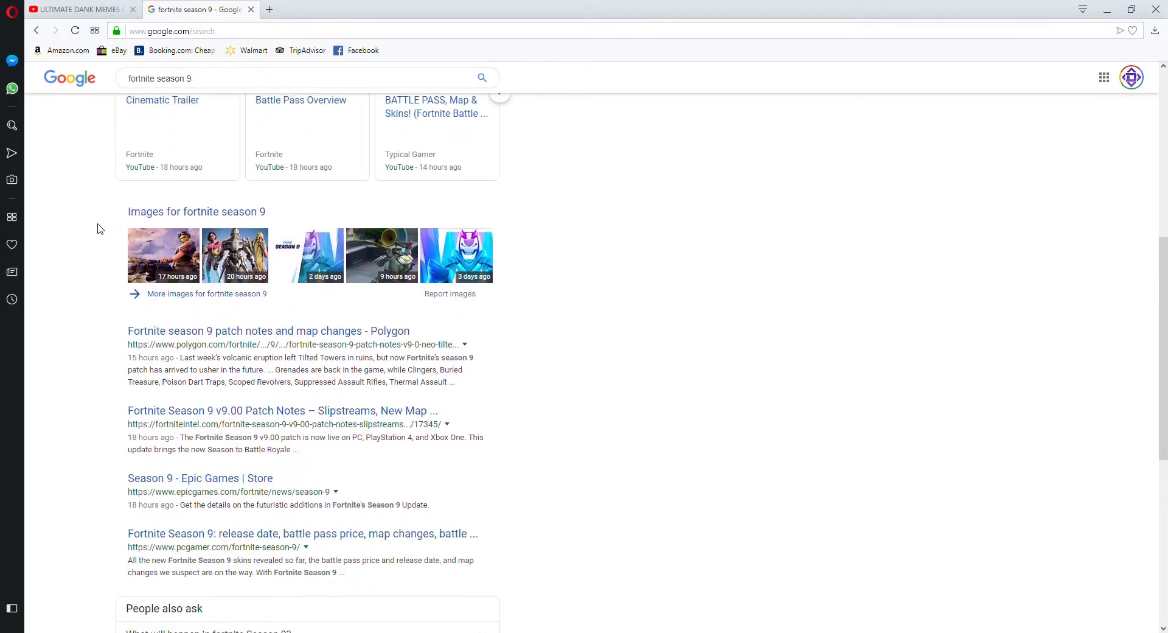
pyautogui.scroll(-3)
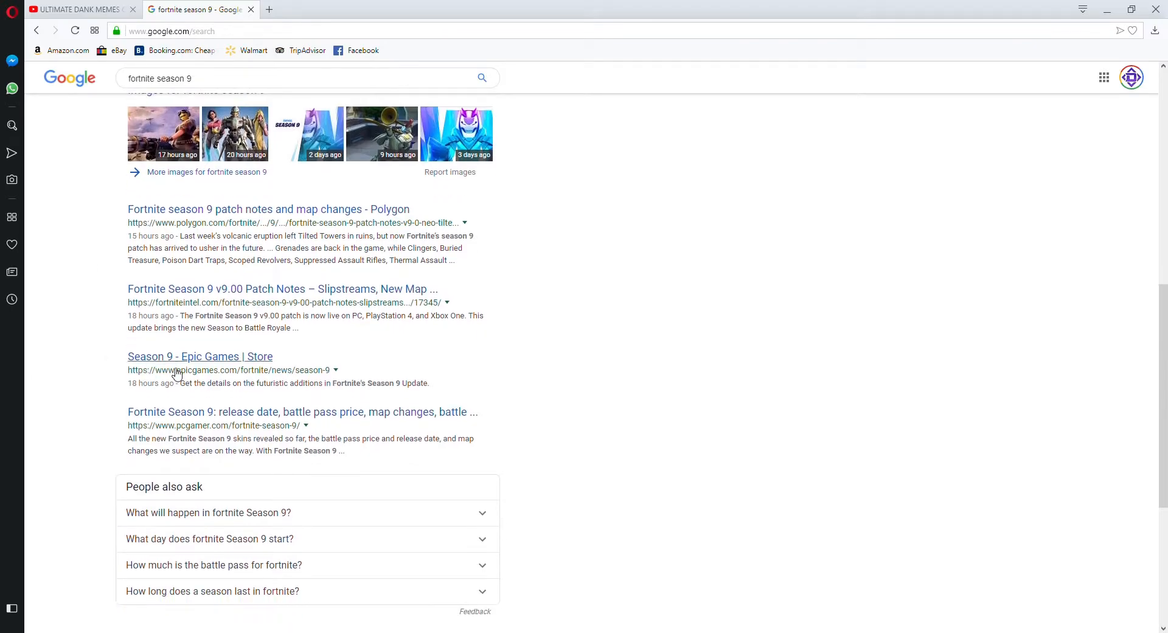
# Step: Open the 'Season 9 - Epic Games | Store' result and scroll through the article to the Battle Pass video
pyautogui.click(200, 357)
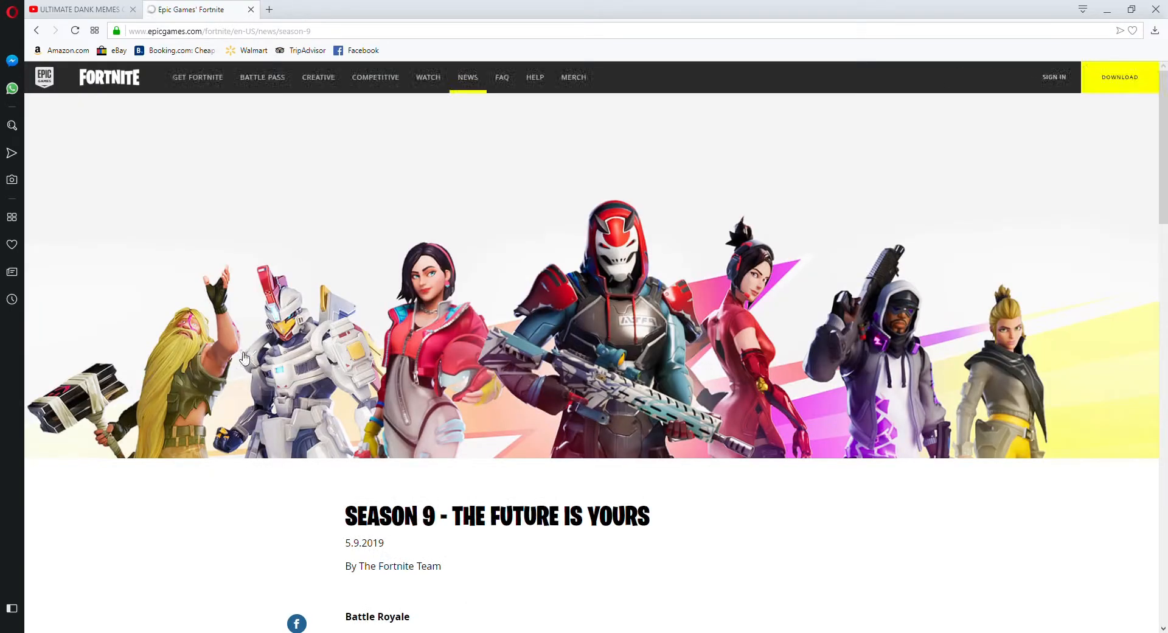
pyautogui.scroll(-3)
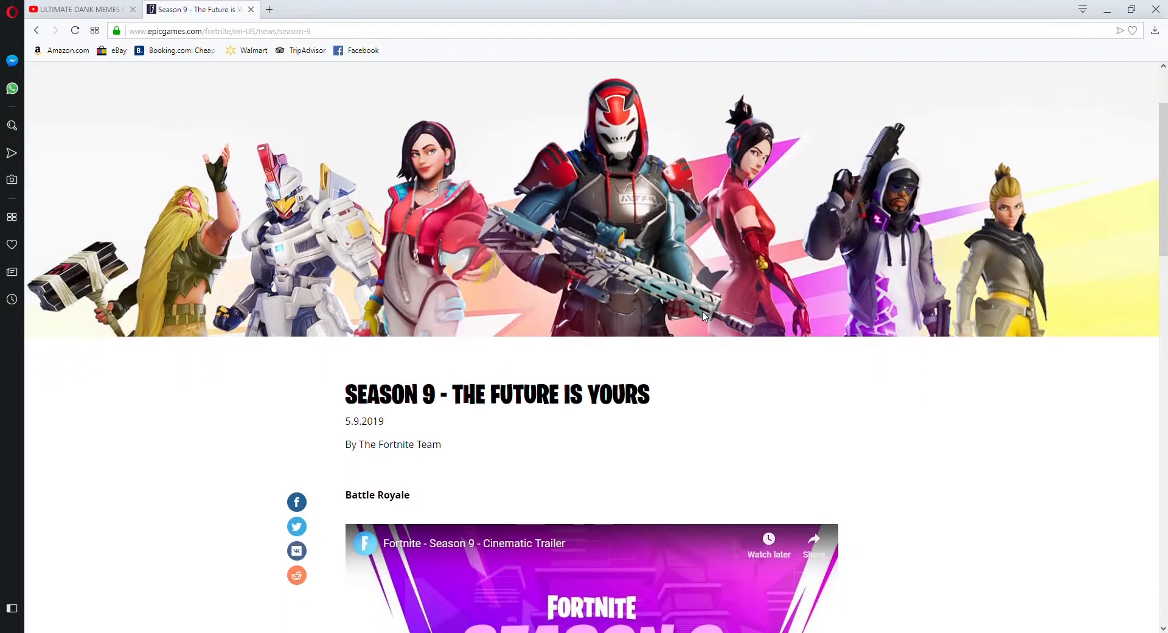
pyautogui.scroll(-3)
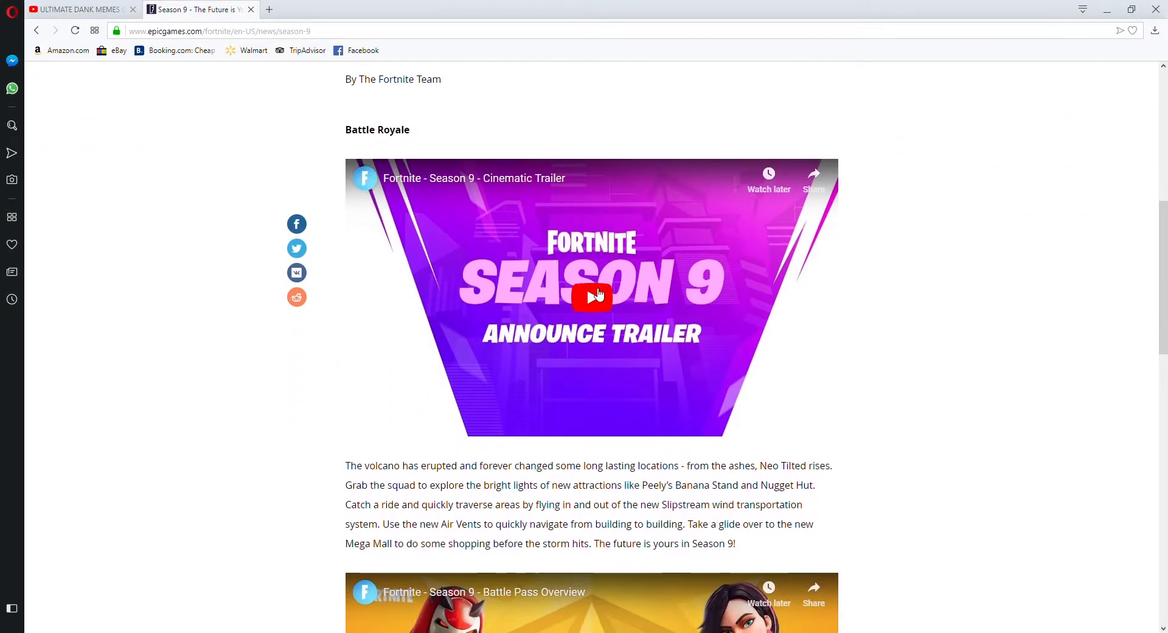
pyautogui.scroll(-3)
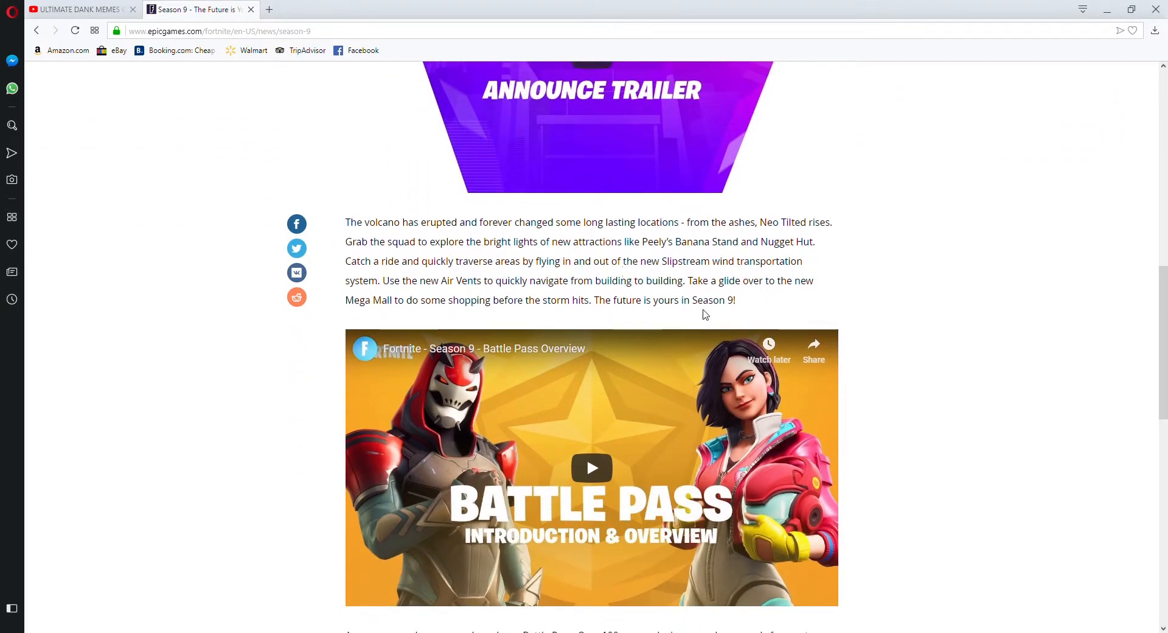
pyautogui.scroll(-3)
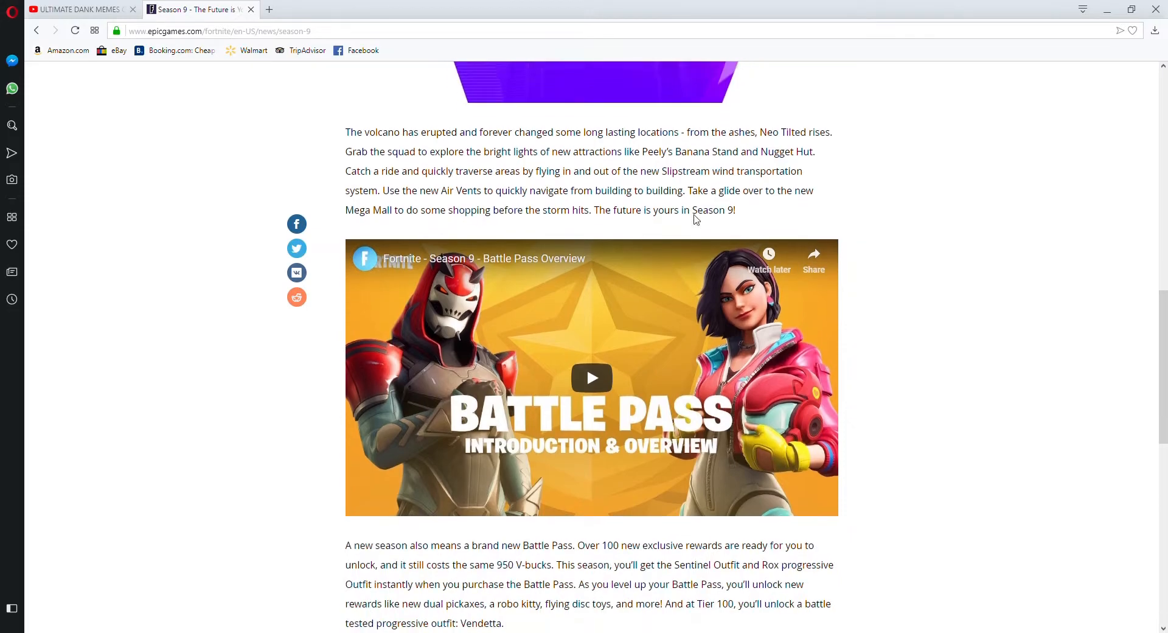
pyautogui.scroll(-3)
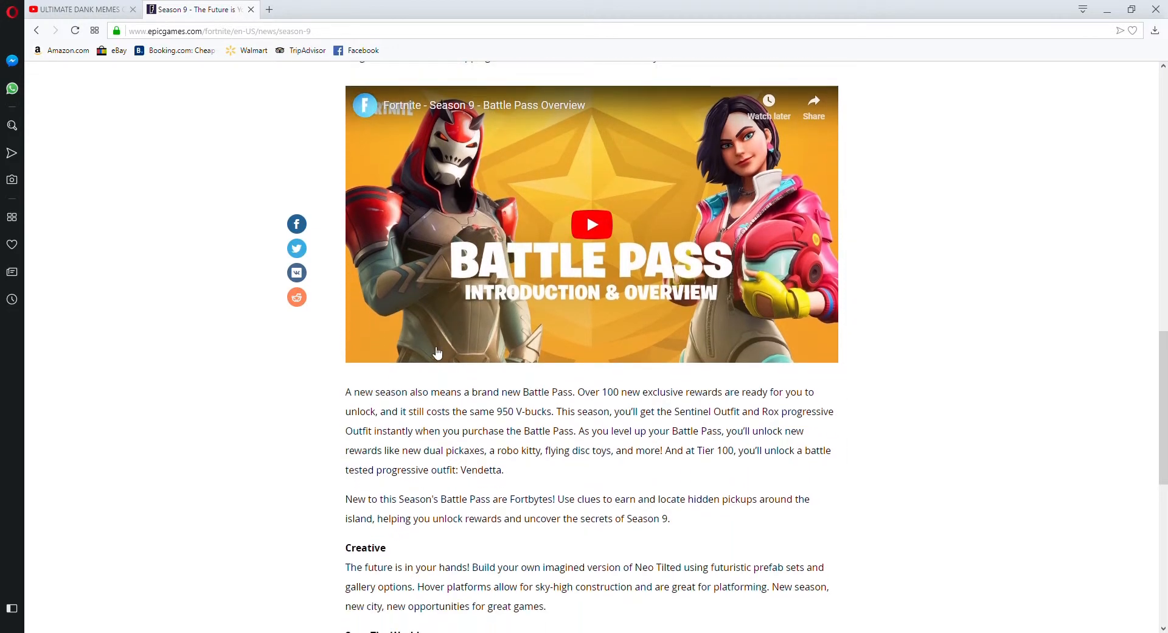
pyautogui.scroll(-3)
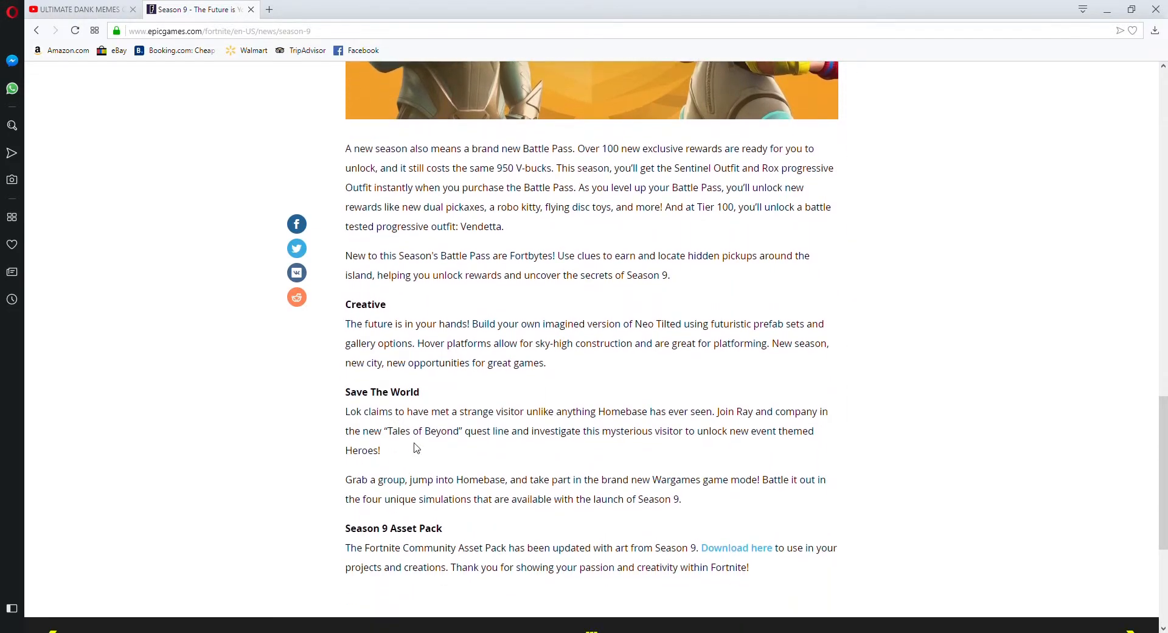
pyautogui.scroll(-3)
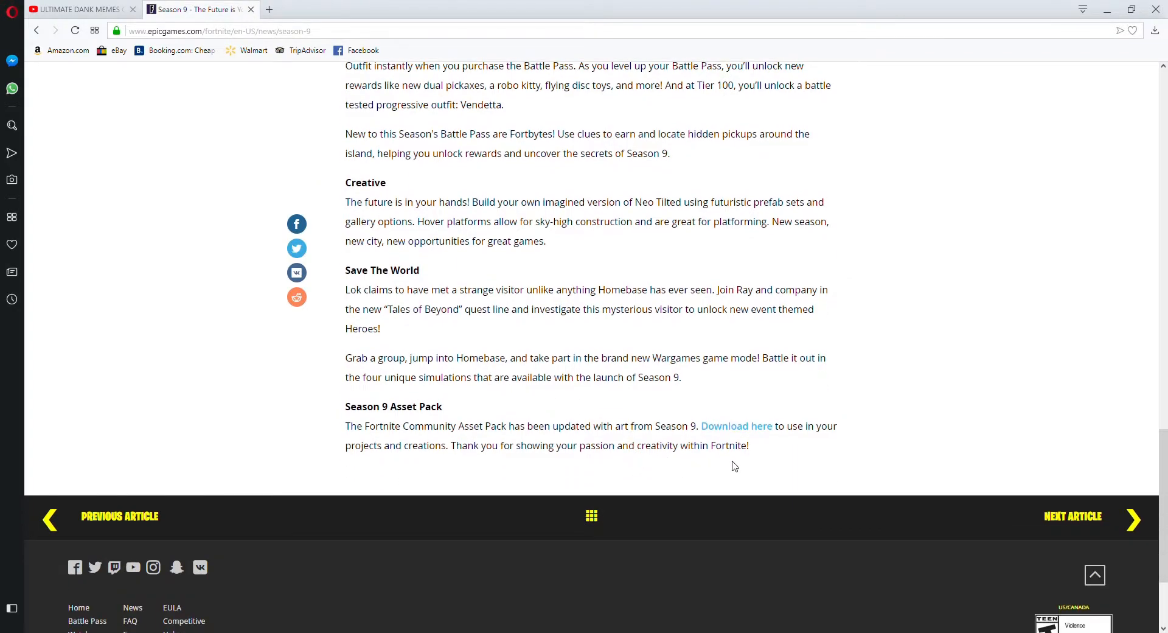
pyautogui.scroll(3)
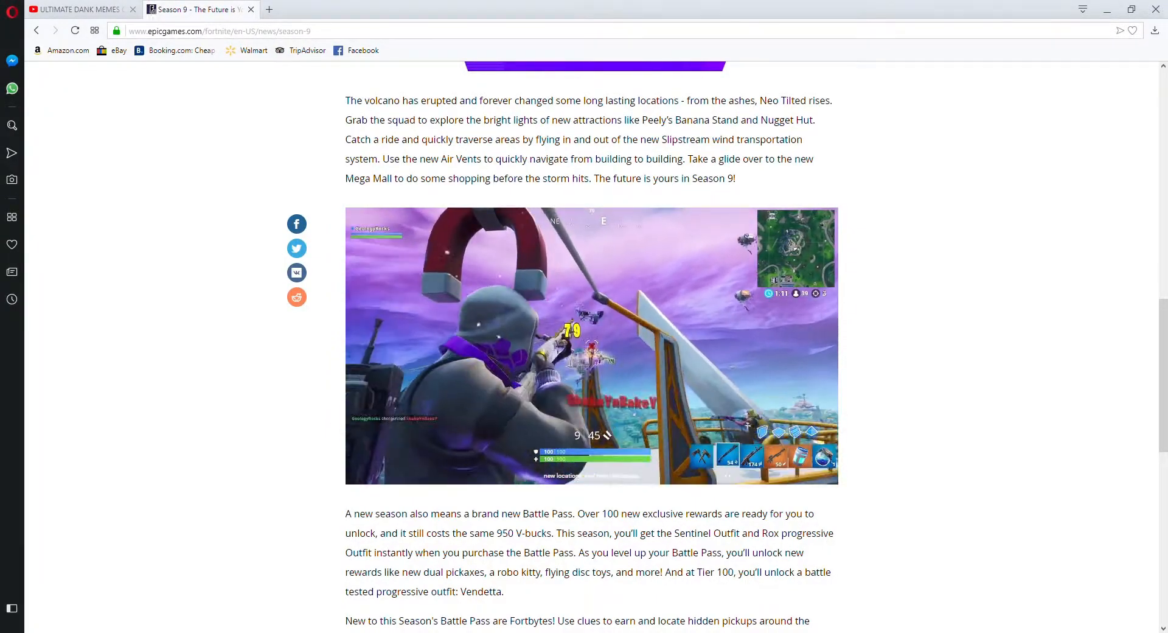
# Step: Pause the Battle Pass Overview video and start the Season 9 Cinematic Trailer
pyautogui.click(591, 350)
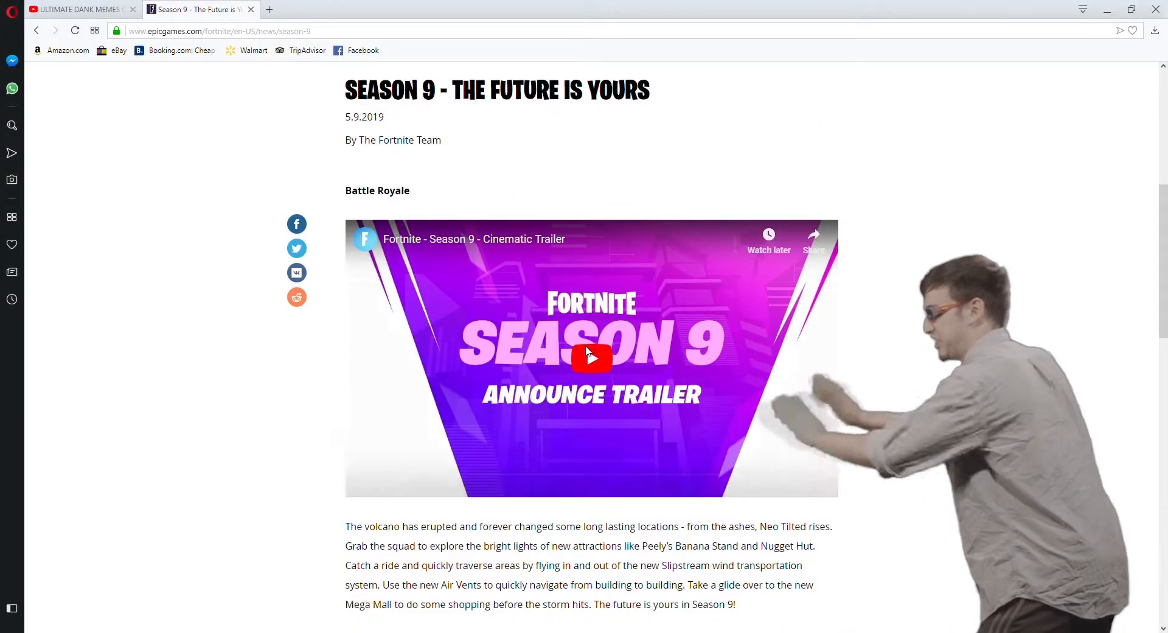
pyautogui.scroll(-3)
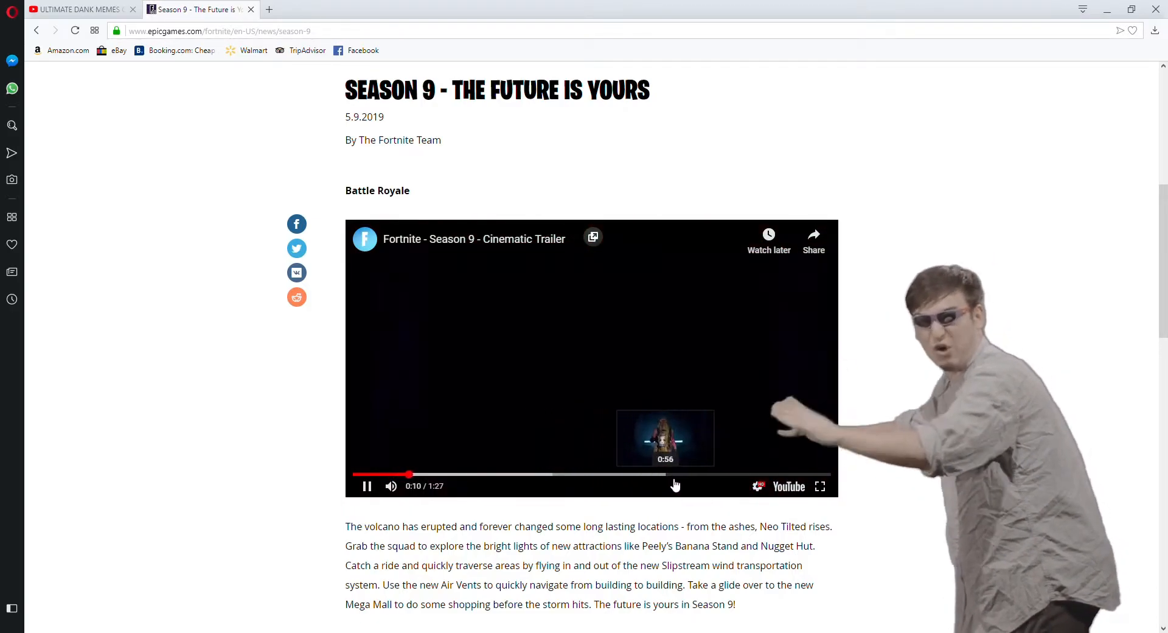
pyautogui.click(723, 475)
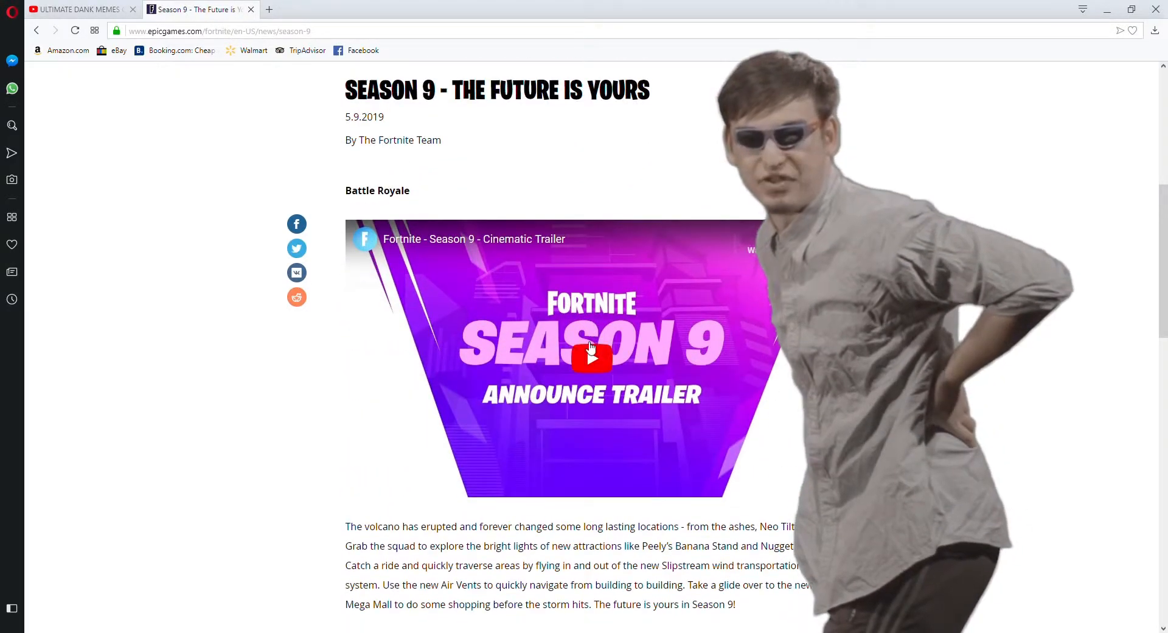
pyautogui.click(591, 357)
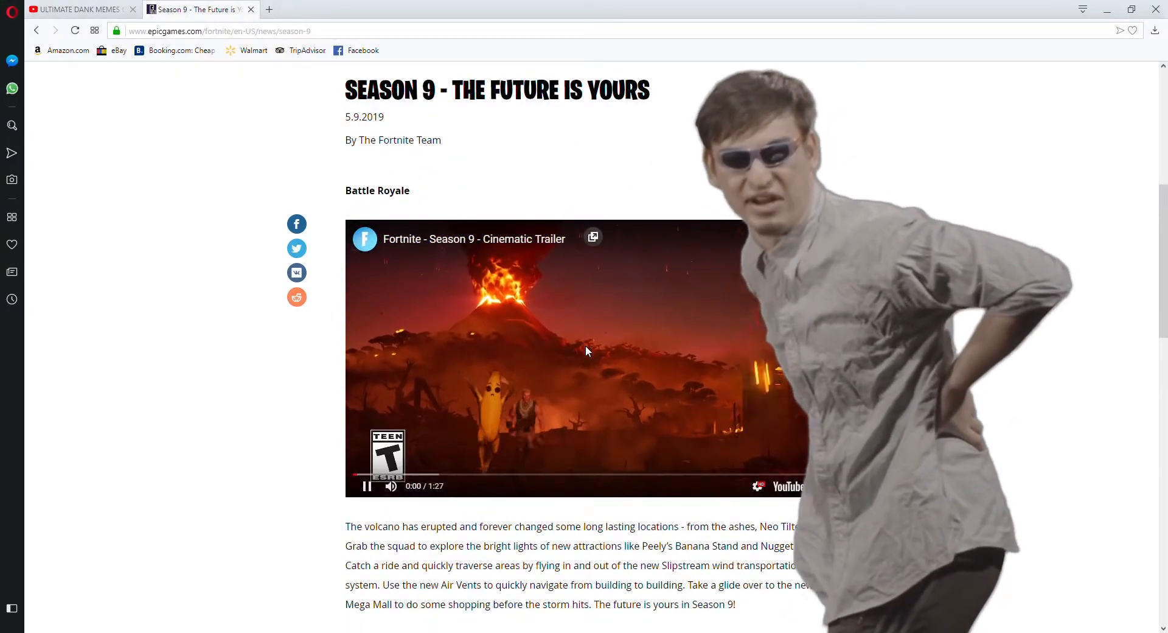